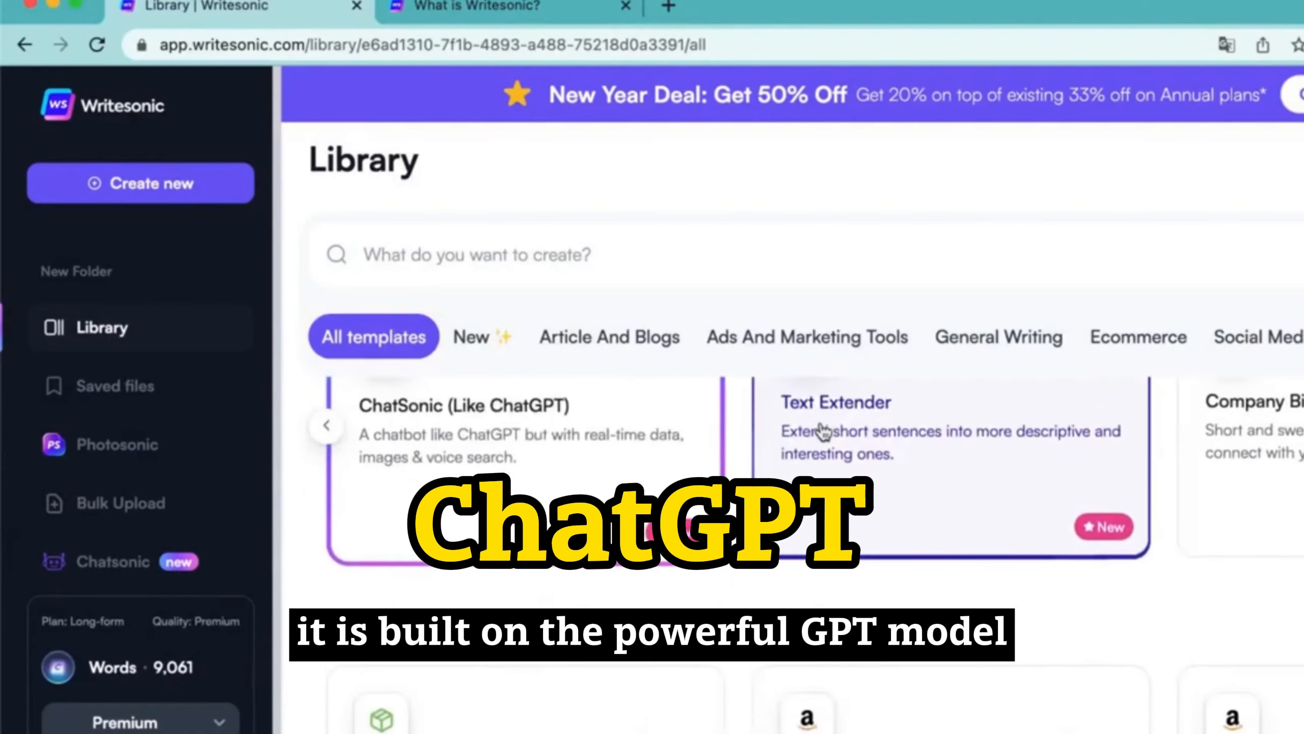
Filter the Writesonic template library to the New category
scroll("down", 3)
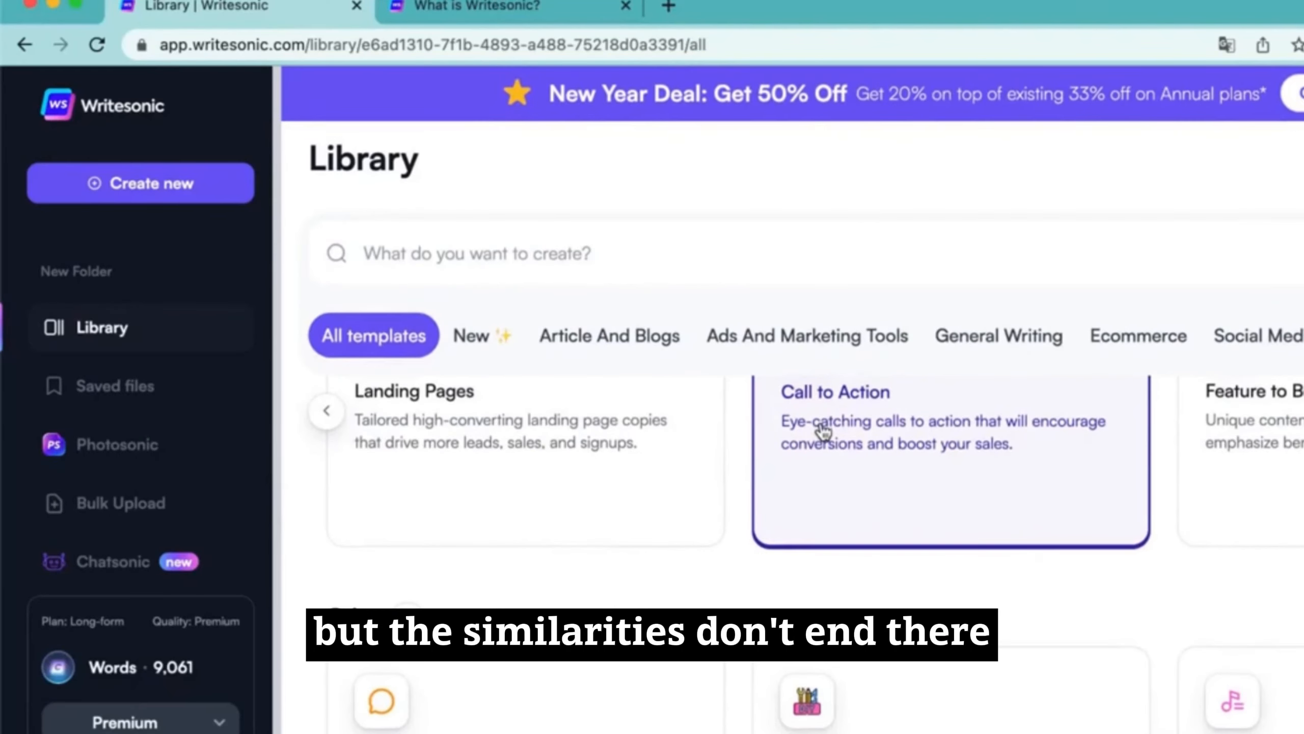
left_click(482, 336)
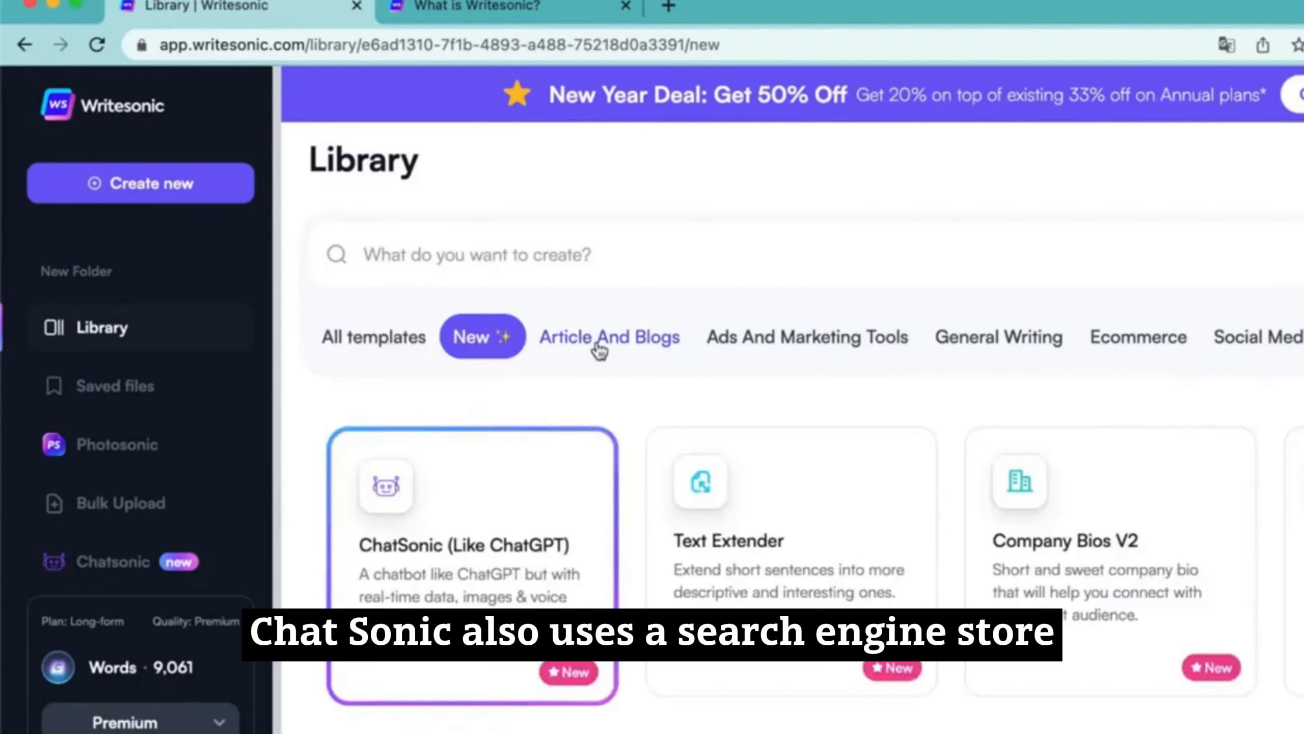
left_click(472, 545)
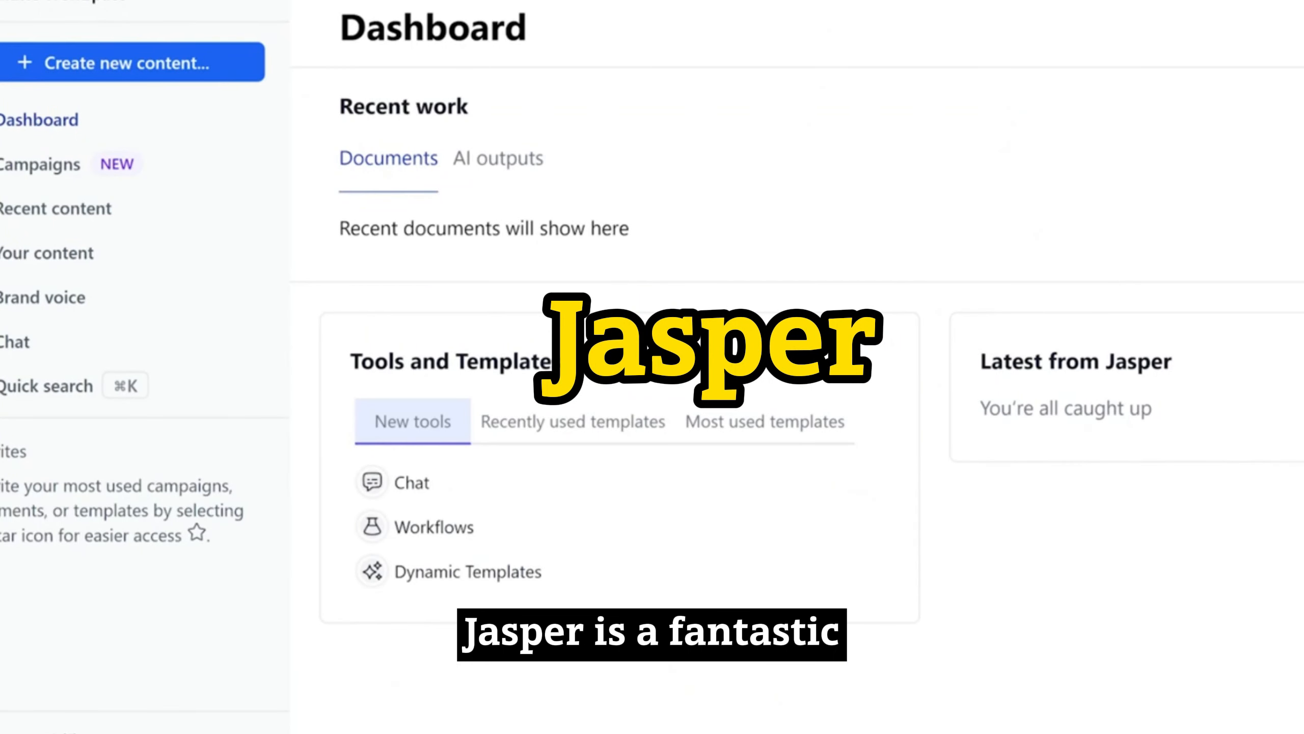
Start creating a new piece of content from the Jasper dashboard
left_click(133, 61)
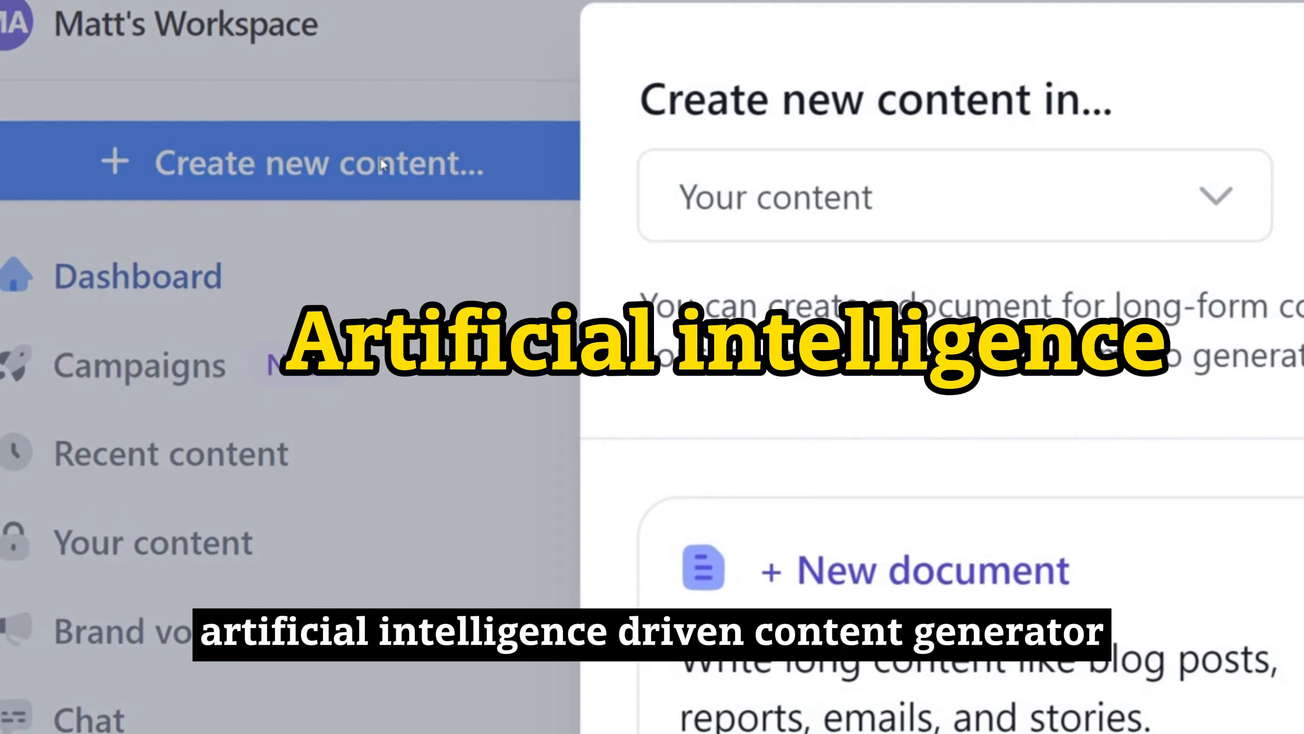